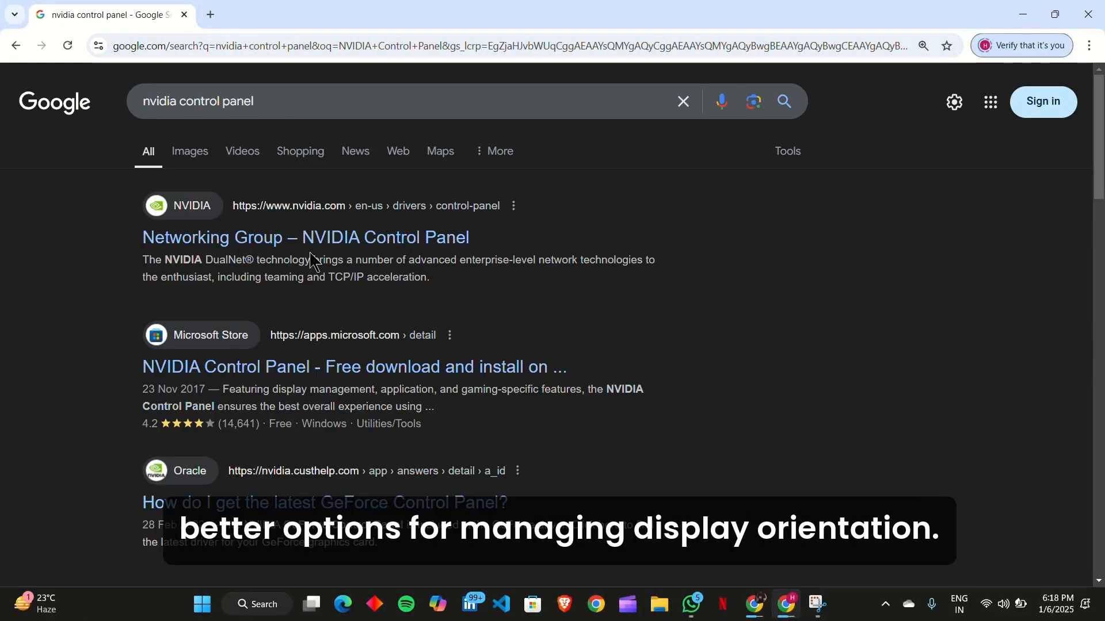
pyautogui.moveTo(304, 238)
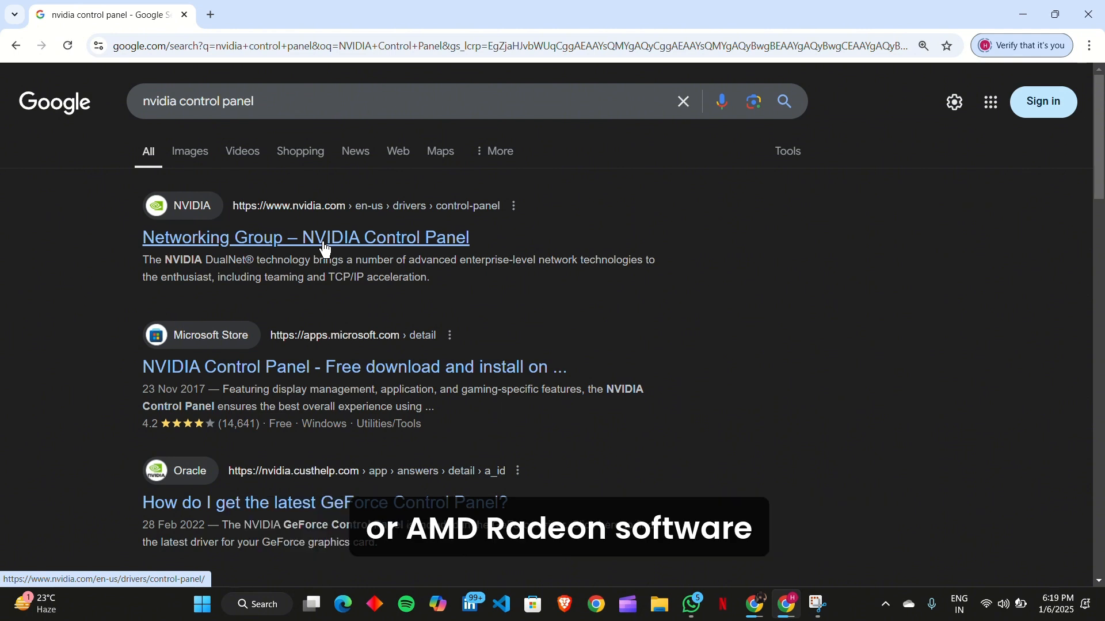
# Step: Open the NVIDIA Control Panel link from nvidia.com in the Google results
pyautogui.click(305, 237)
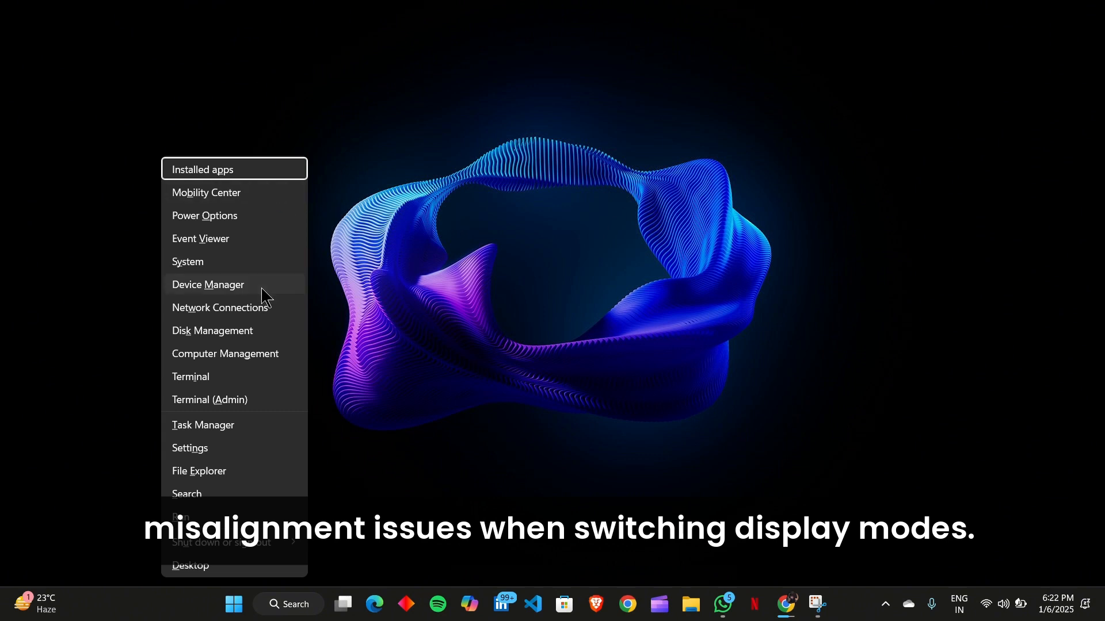
# Step: List the ELAN Input Device and HID-compliant mouse and bring up their driver actions
pyautogui.click(207, 284)
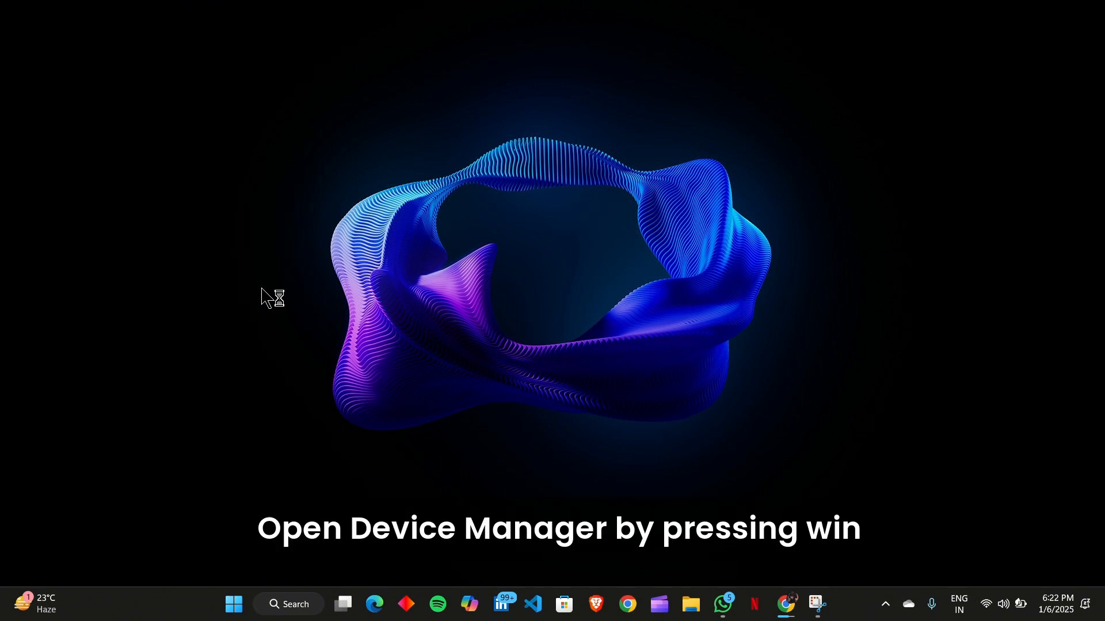
pyautogui.press('Win+X')
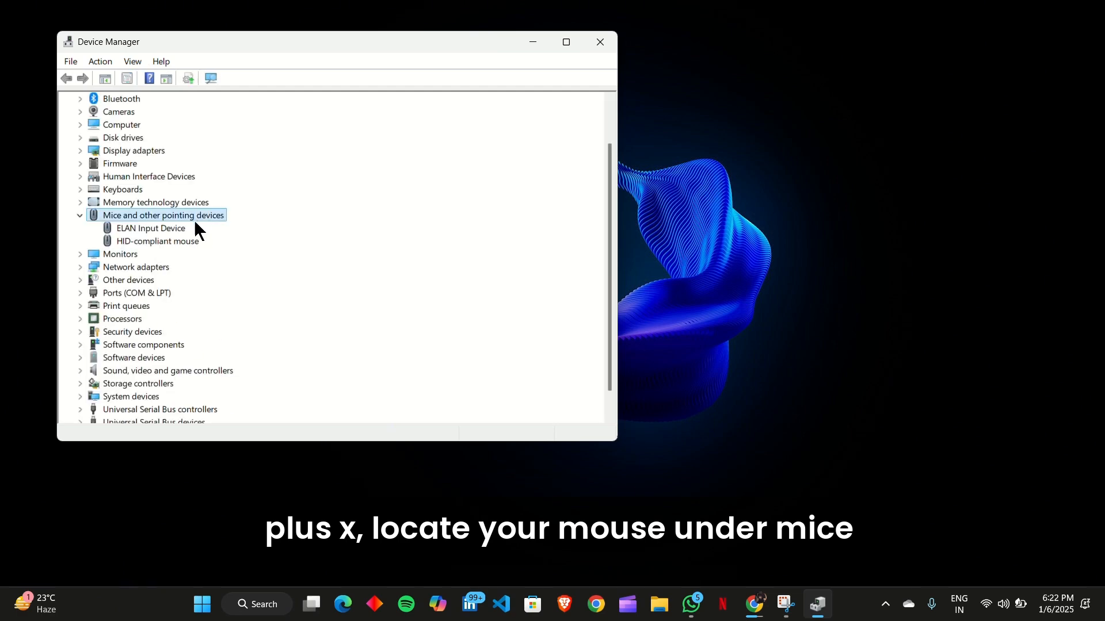
pyautogui.click(151, 228)
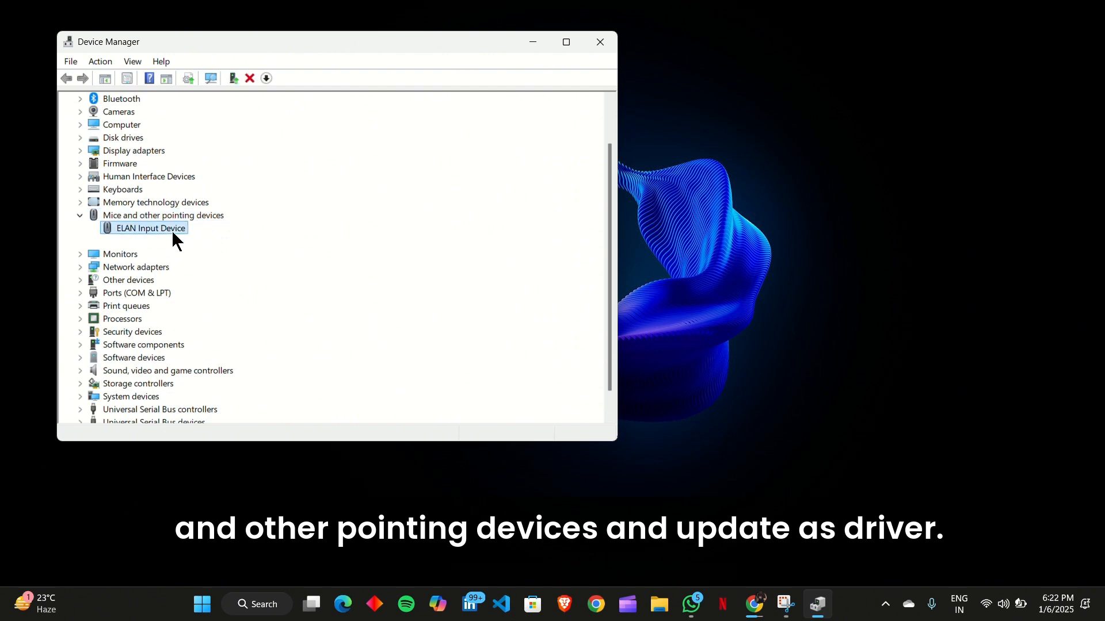
pyautogui.rightClick(146, 228)
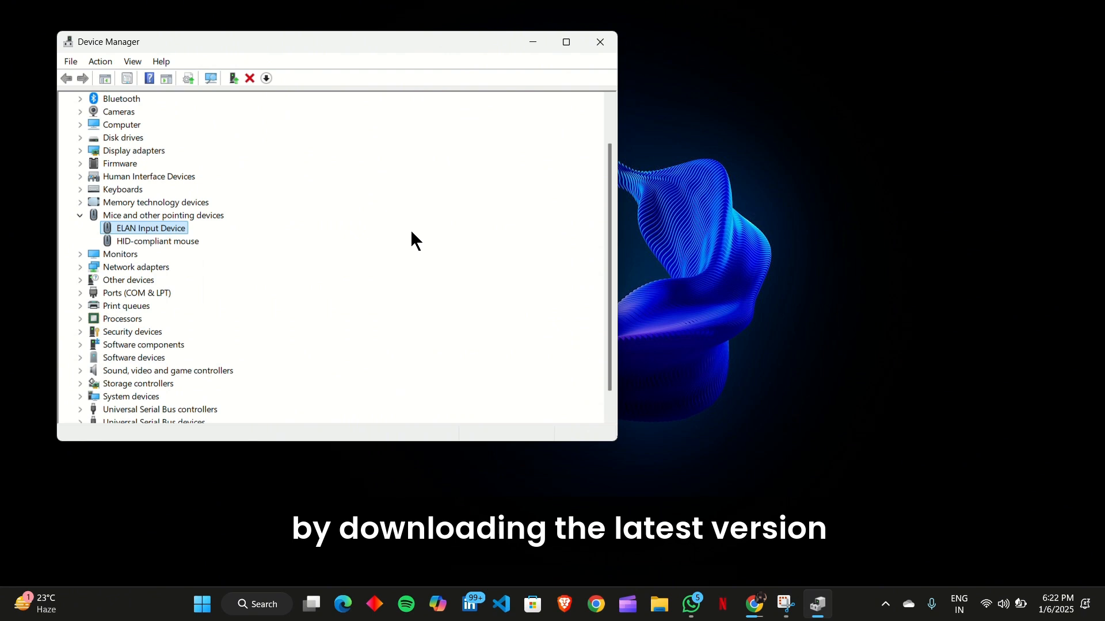
pyautogui.rightClick(157, 241)
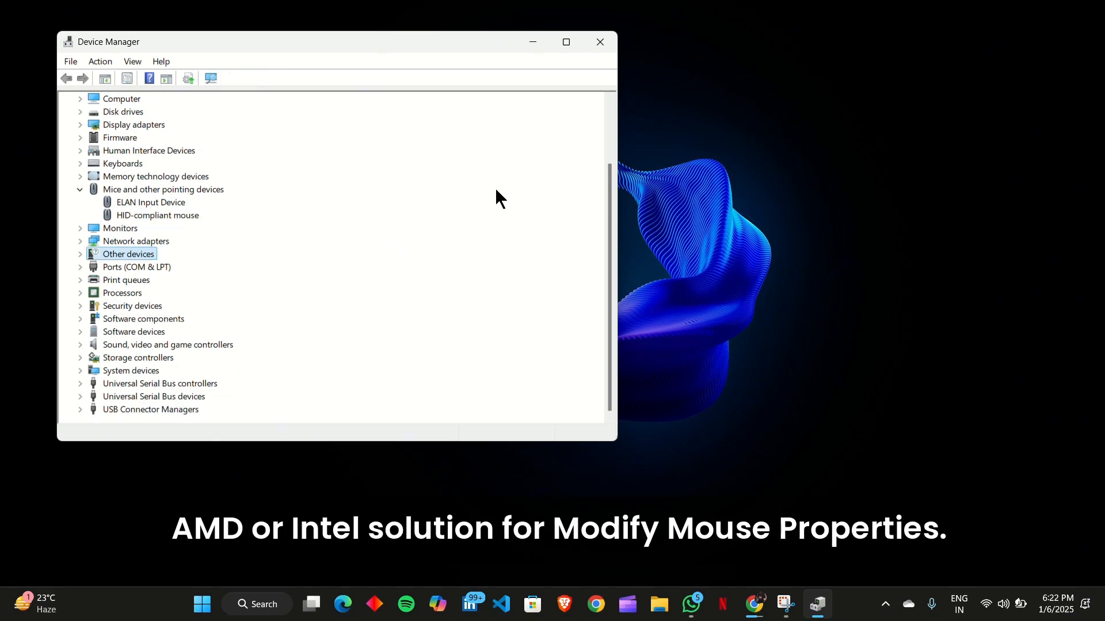
pyautogui.write('mouse')
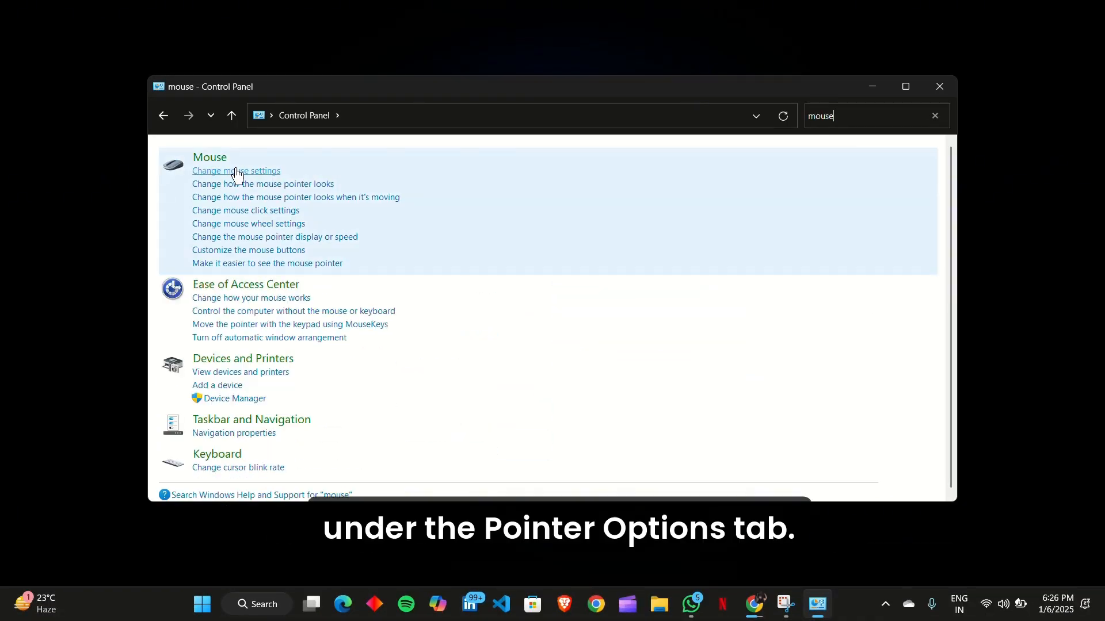
# Step: Open 'Change mouse settings' under Mouse in Control Panel's search results
pyautogui.click(236, 170)
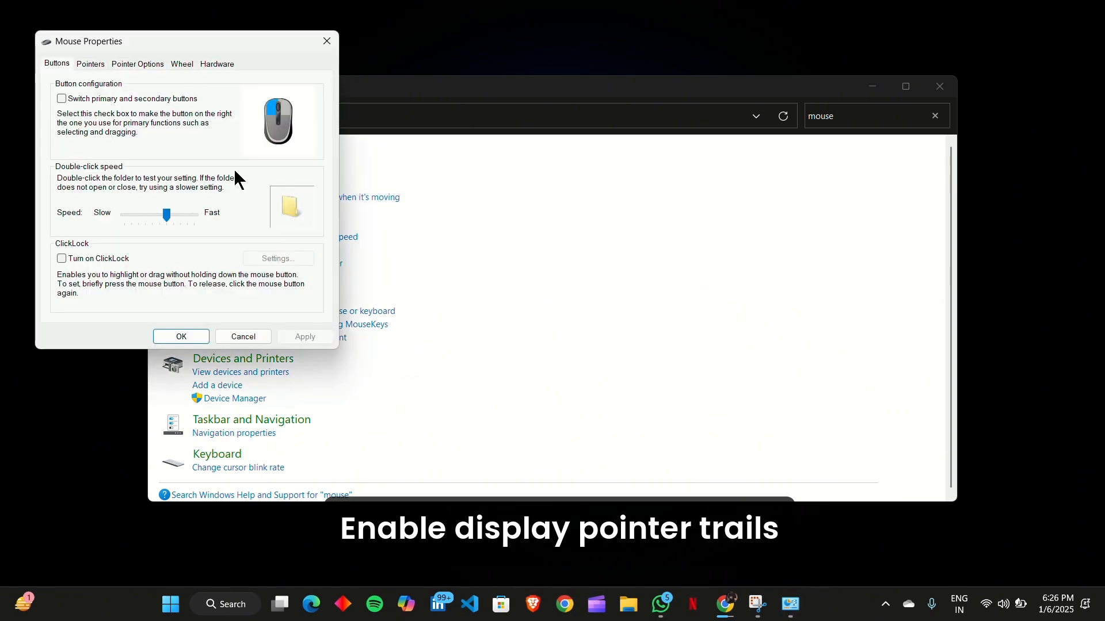
# Step: Enable Display pointer trails on the Pointer Options tab with the longest trail length
pyautogui.click(465, 145)
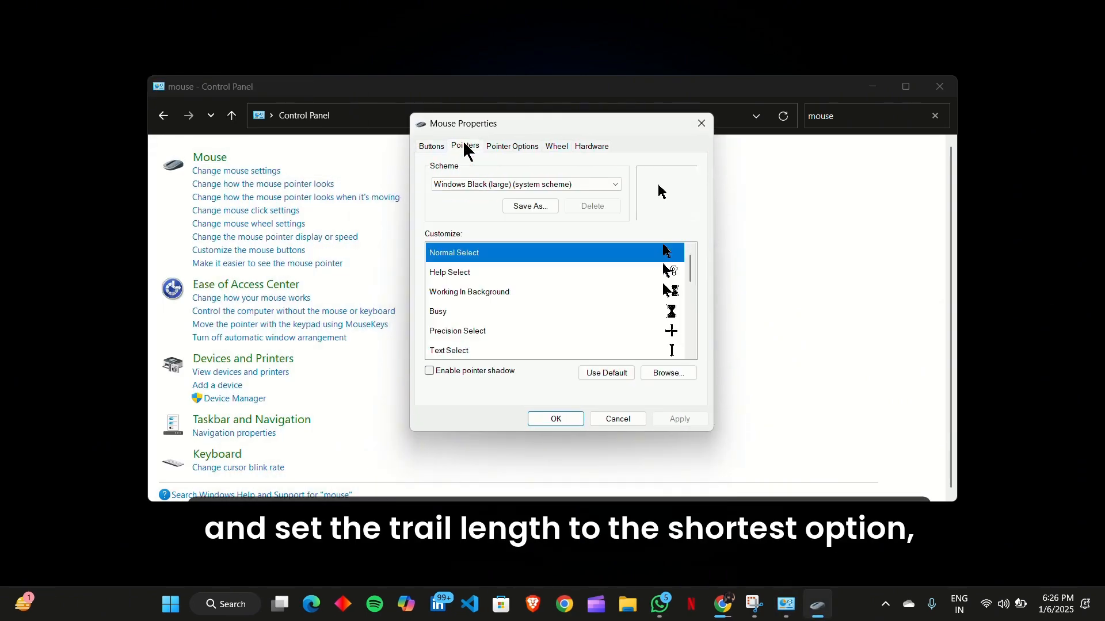
pyautogui.click(512, 145)
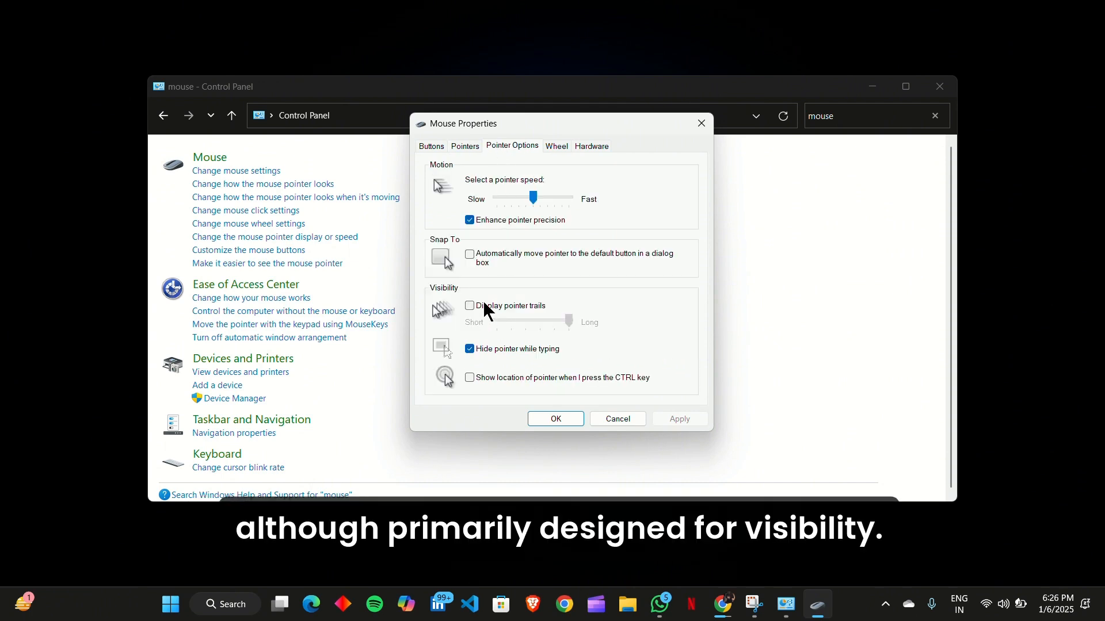
pyautogui.click(470, 305)
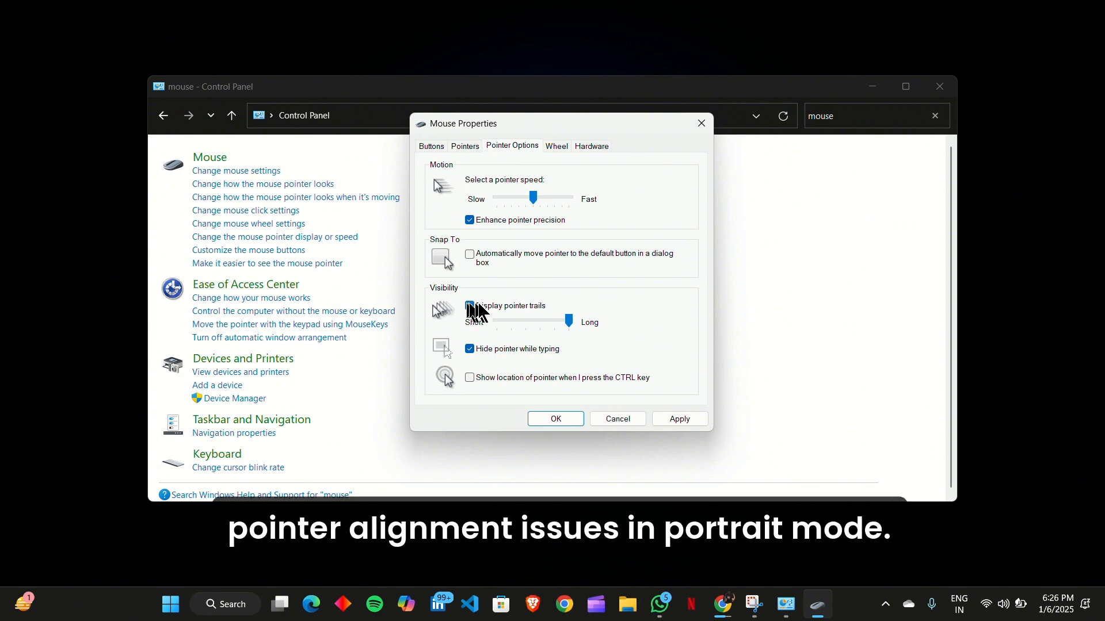
pyautogui.click(469, 305)
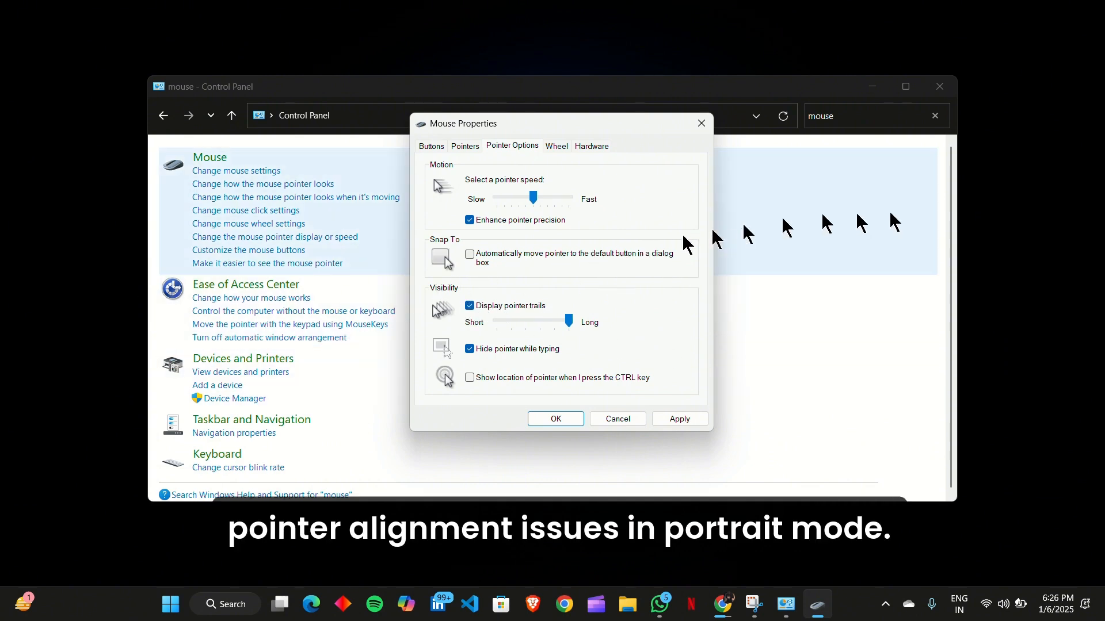
pyautogui.moveTo(621, 260)
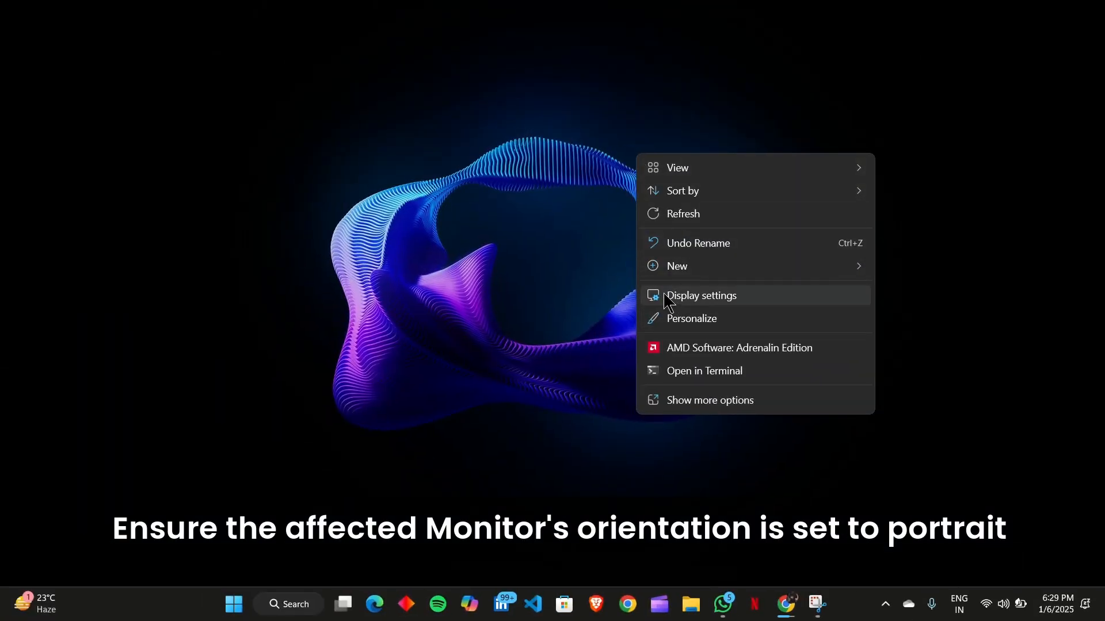
# Step: Review the Display orientation dropdown choices, leaving orientation at Landscape
pyautogui.click(700, 296)
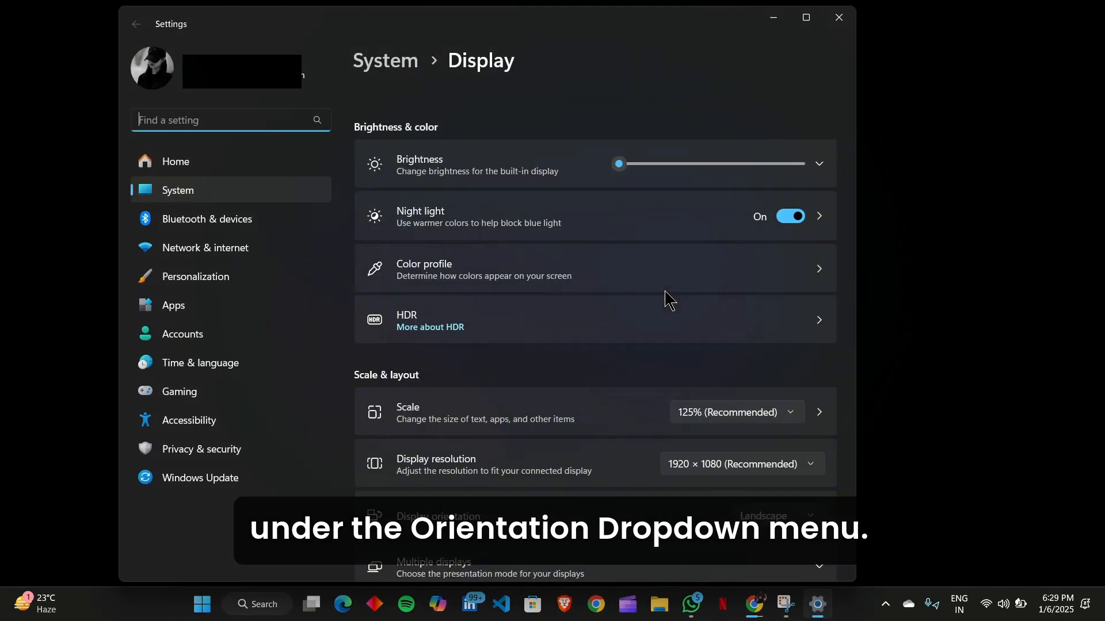
pyautogui.scroll(-3)
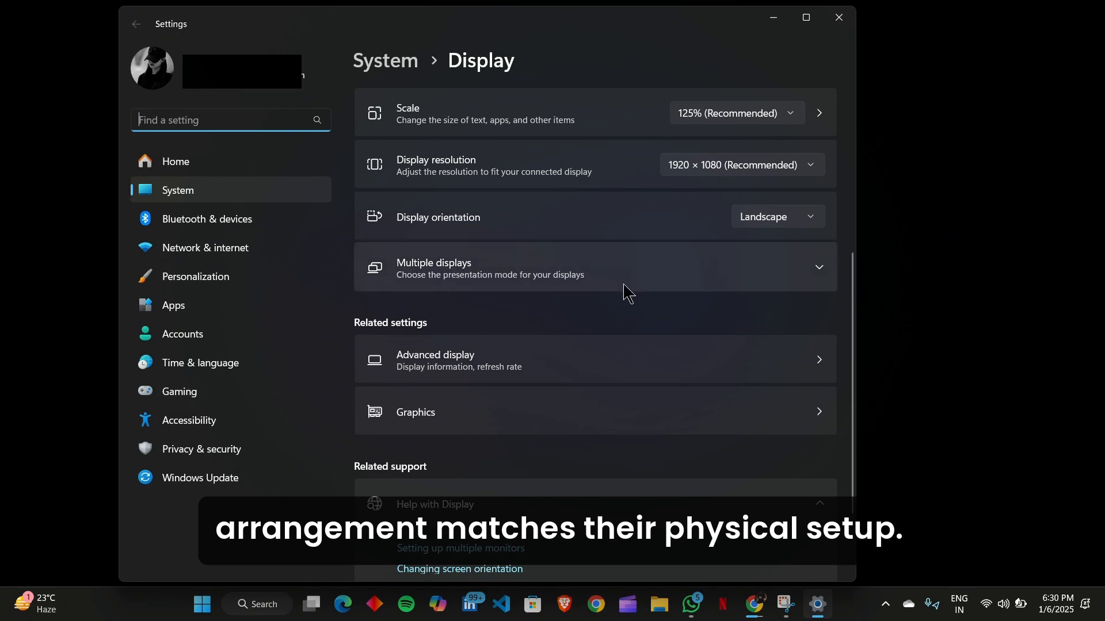
pyautogui.click(776, 217)
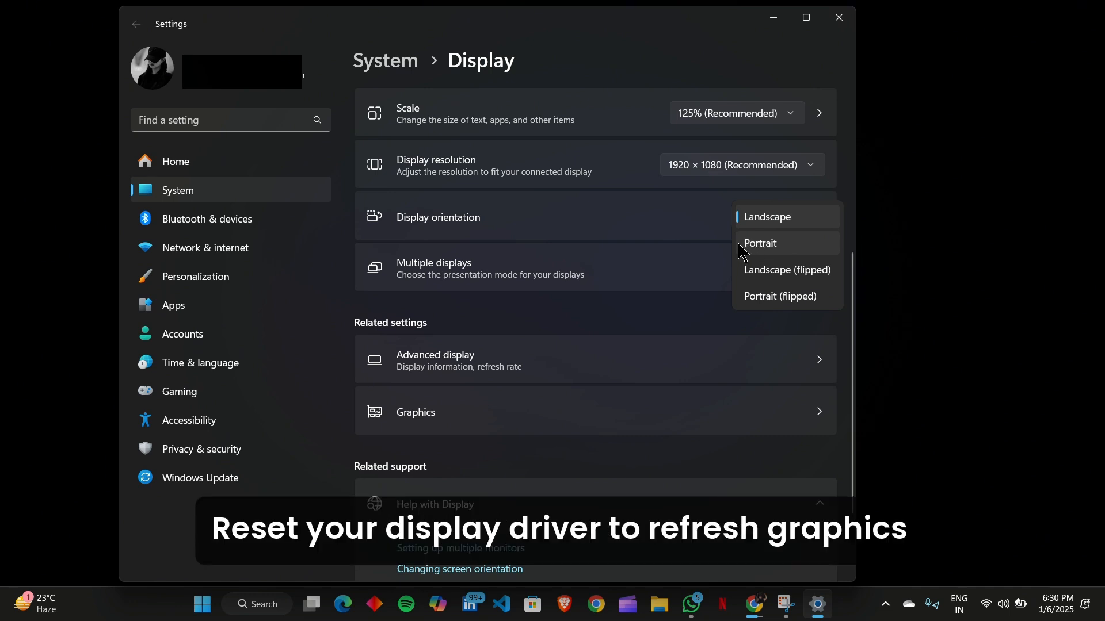
pyautogui.click(767, 217)
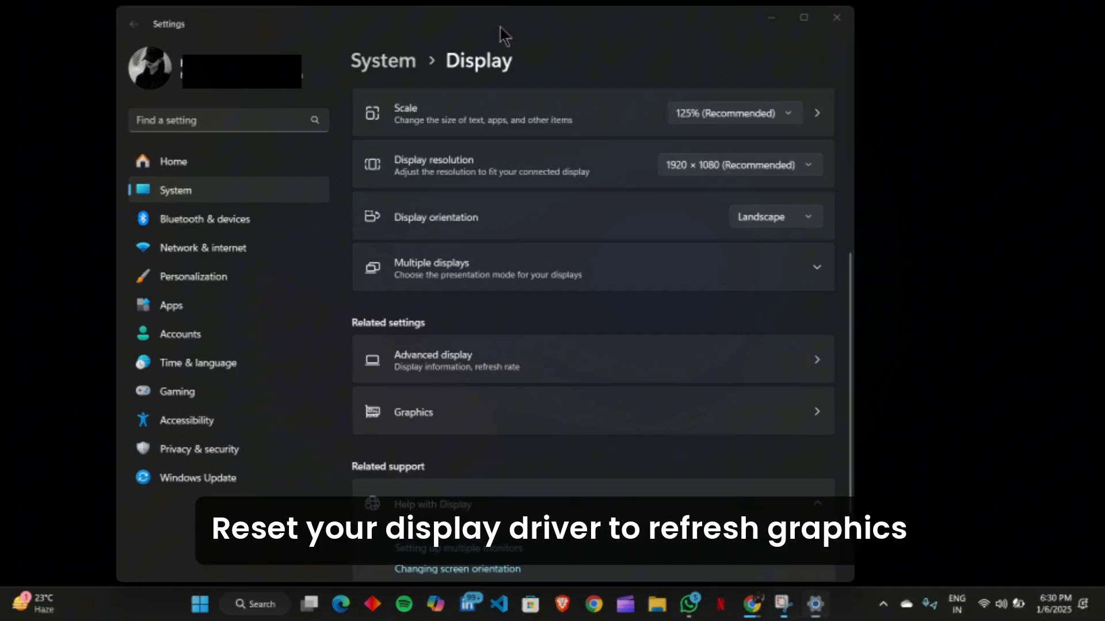